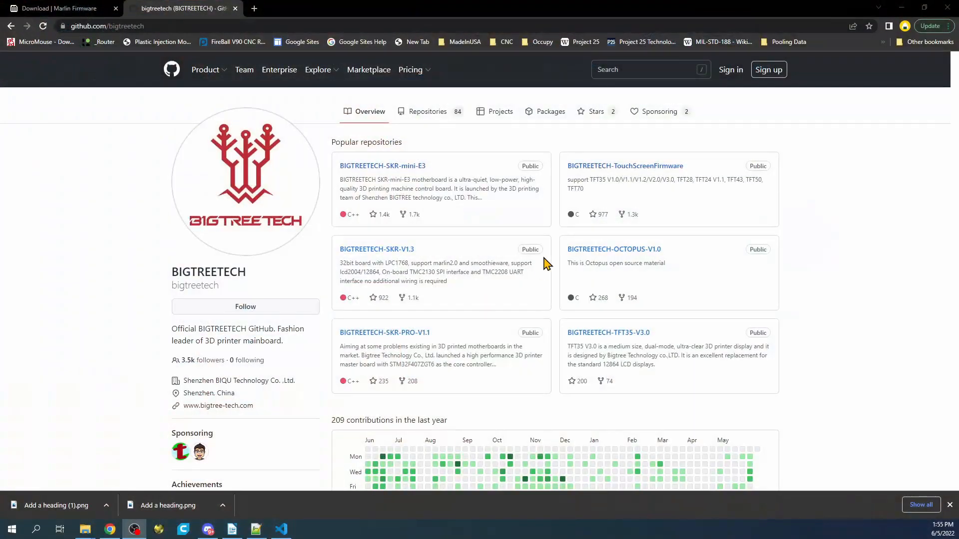
mouse_move(445, 129)
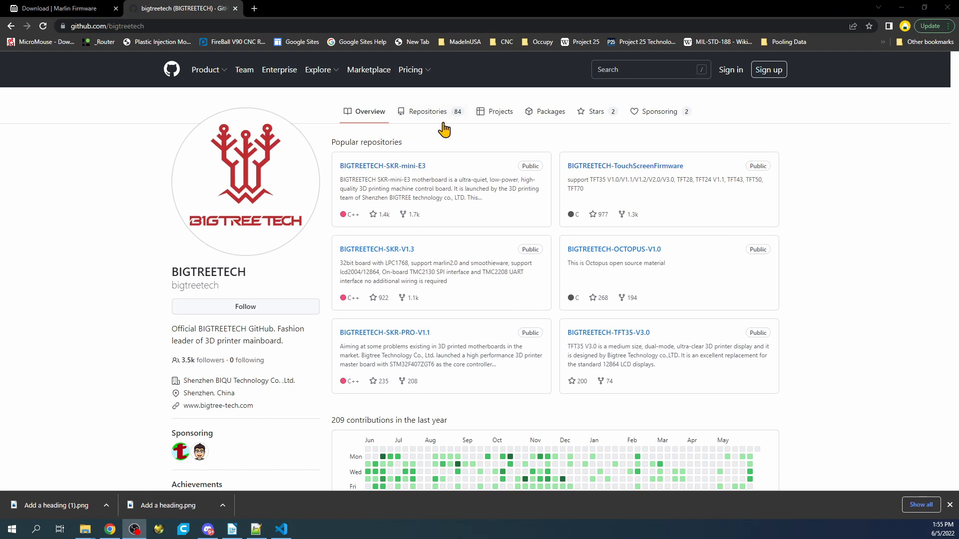
Filter BIGTREETECH's repositories for 'Sk' and enter the SKR-3 repository's Hardware (SKR 3) folder.
click(426, 111)
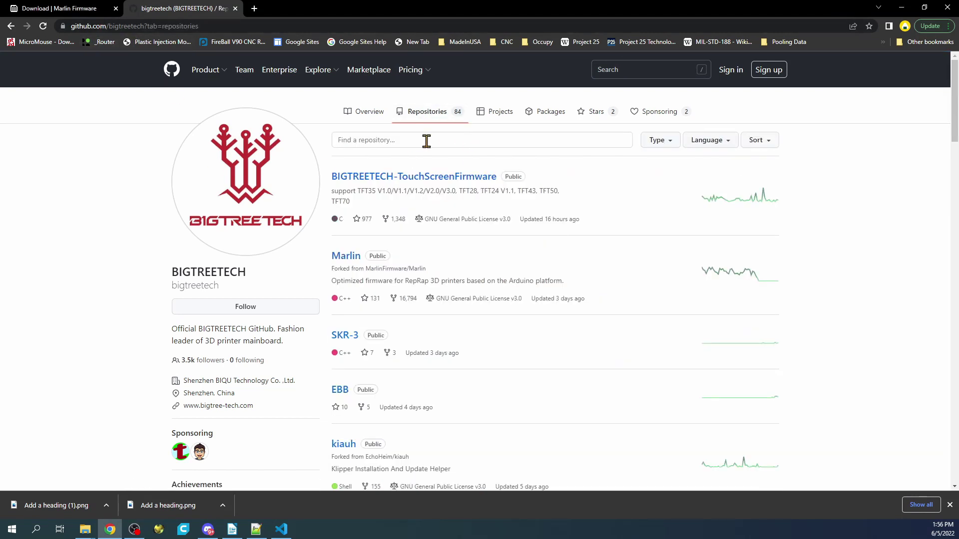
text(Sk)
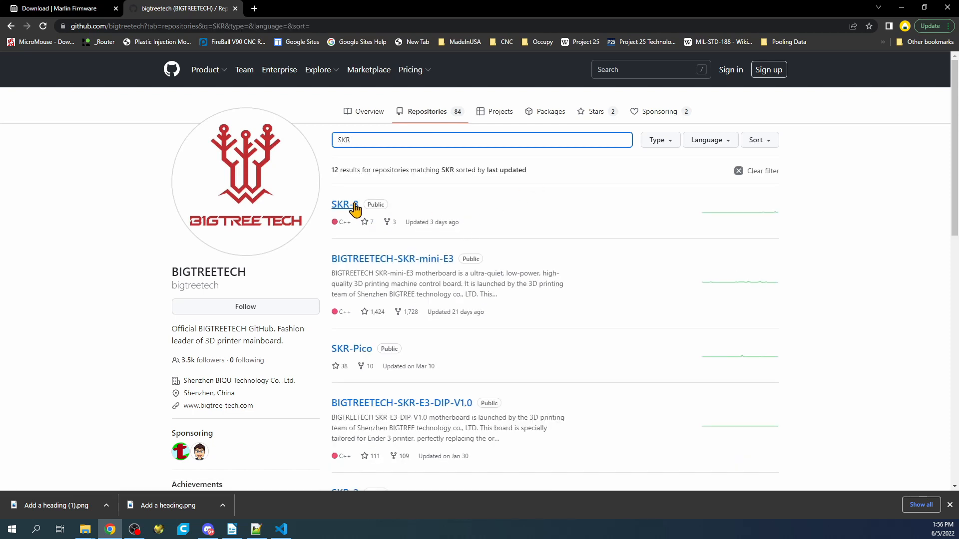
click(342, 203)
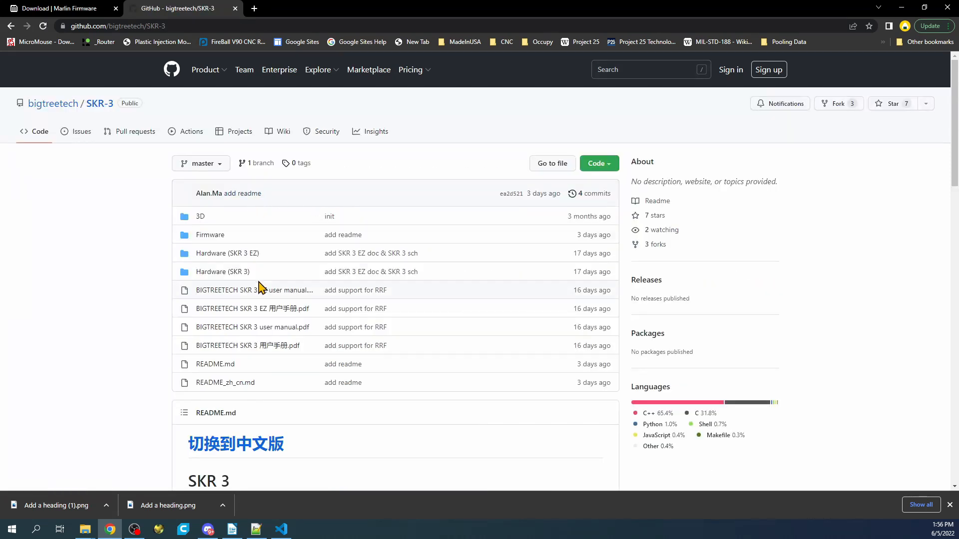
mouse_move(222, 272)
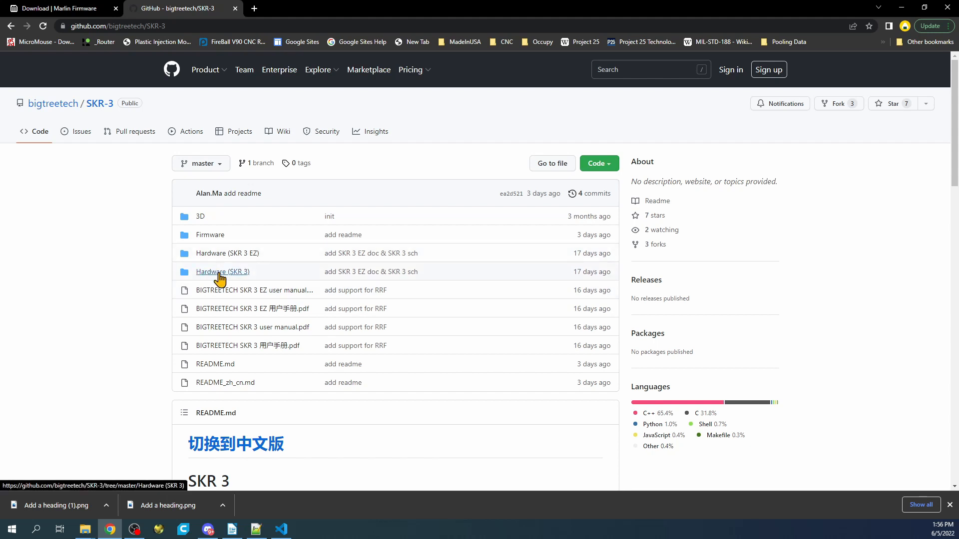
click(221, 272)
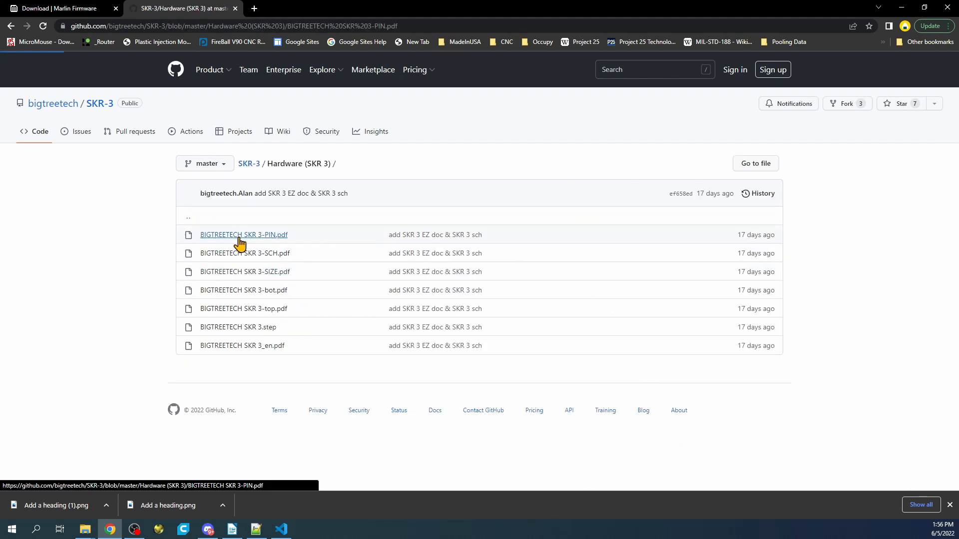
View the BIGTREETECH SKR 3-PIN.pdf pinout diagram from the file list.
click(244, 234)
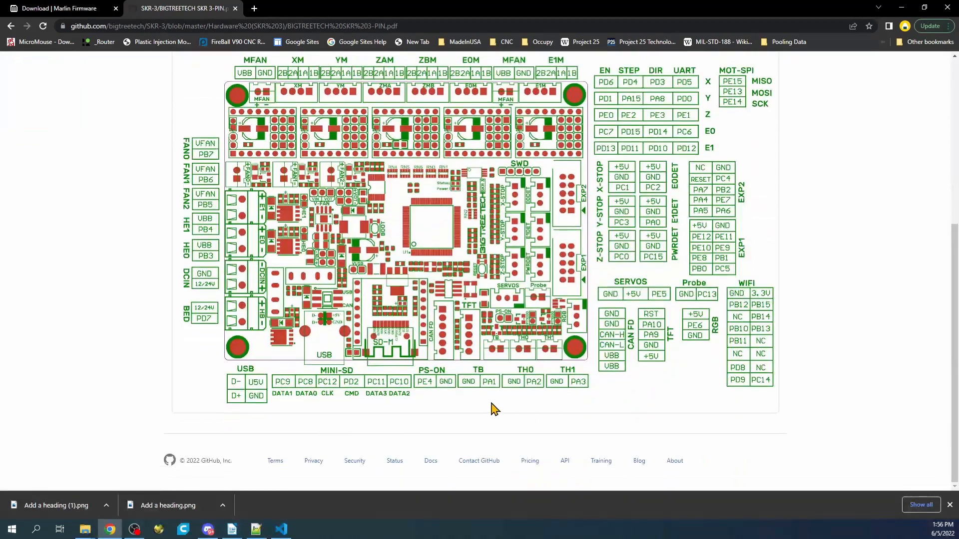
mouse_move(464, 361)
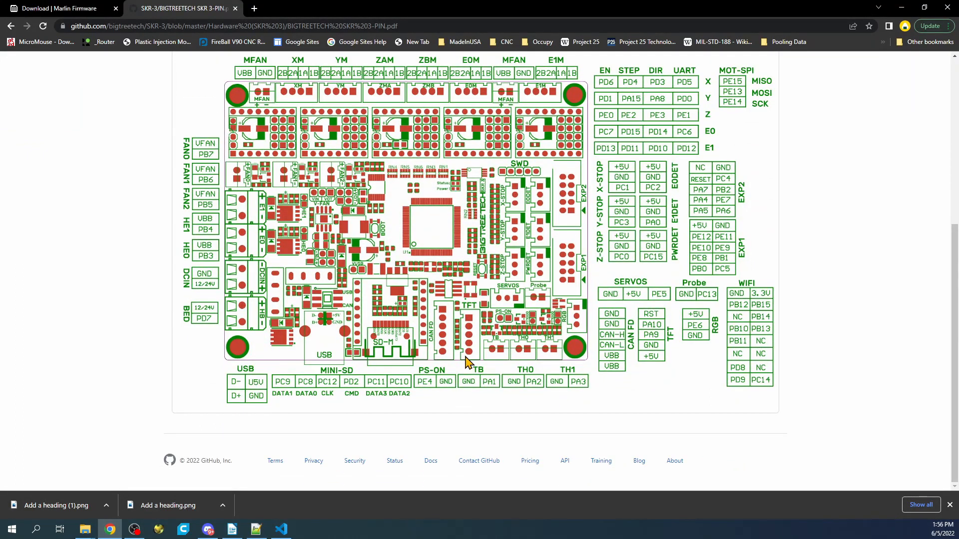
mouse_move(649, 324)
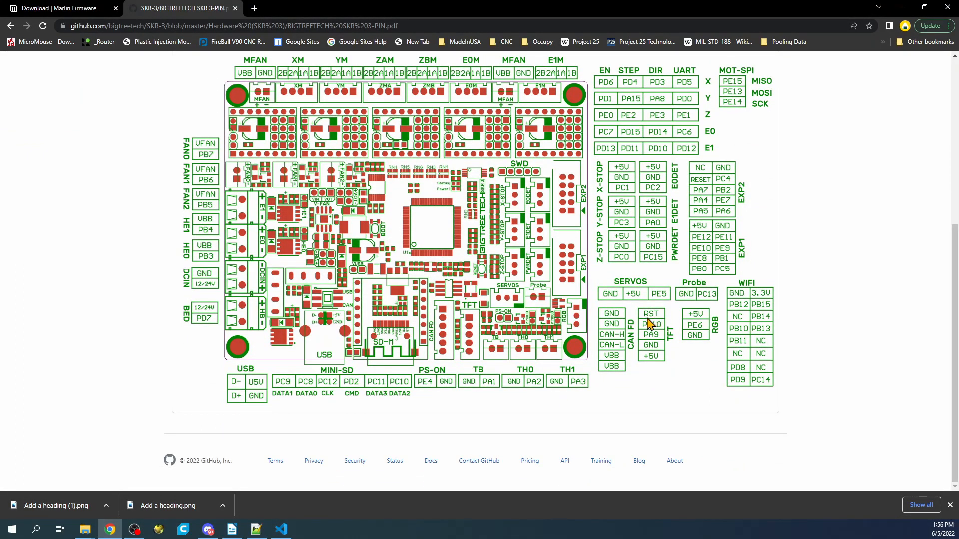
mouse_move(586, 323)
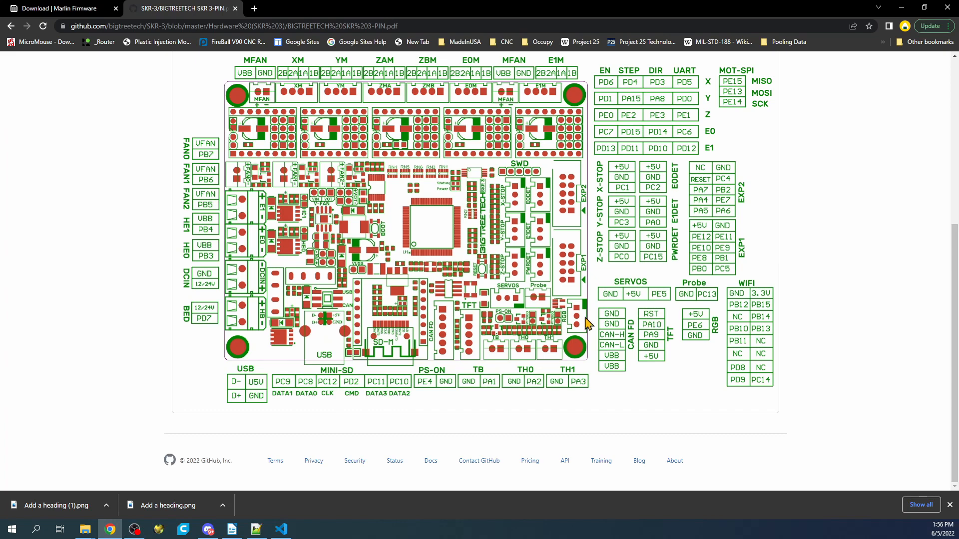